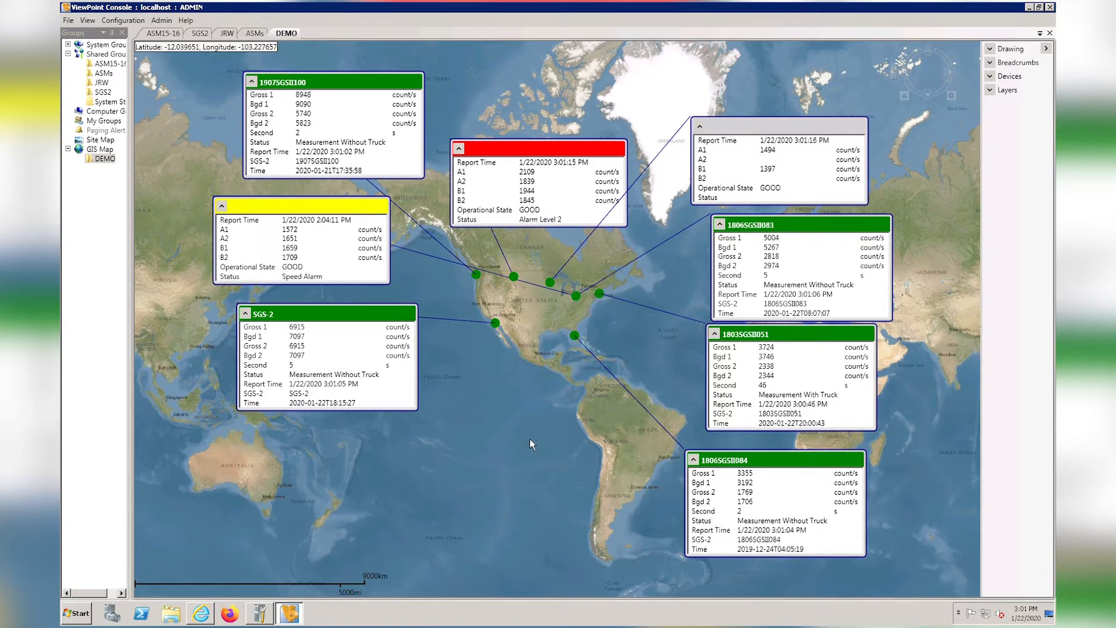
pyautogui.moveTo(537, 372)
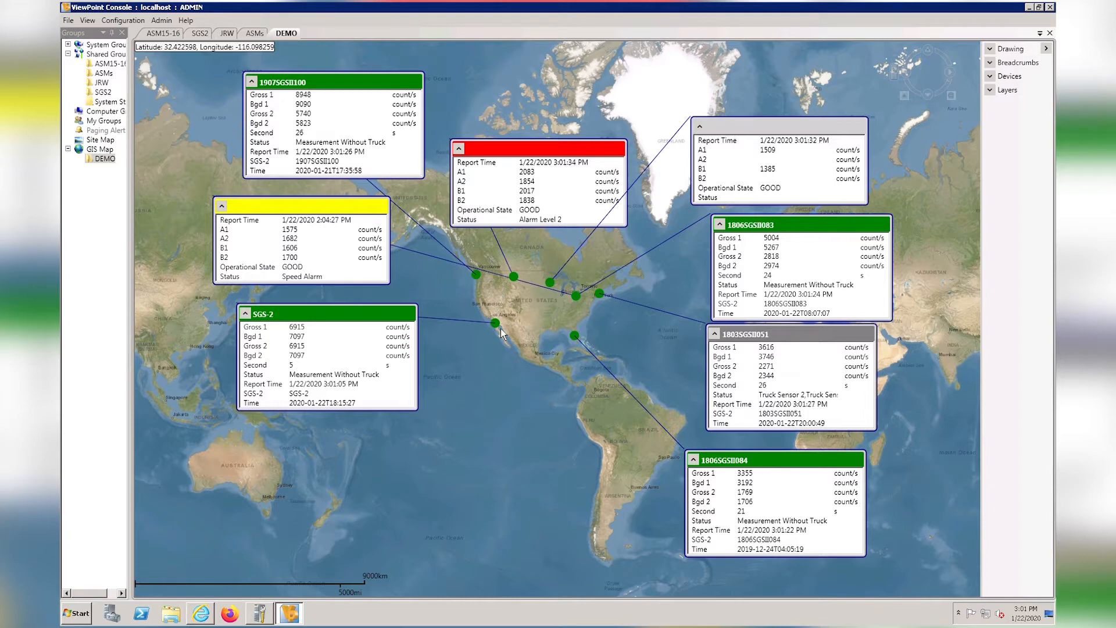
pyautogui.moveTo(509, 387)
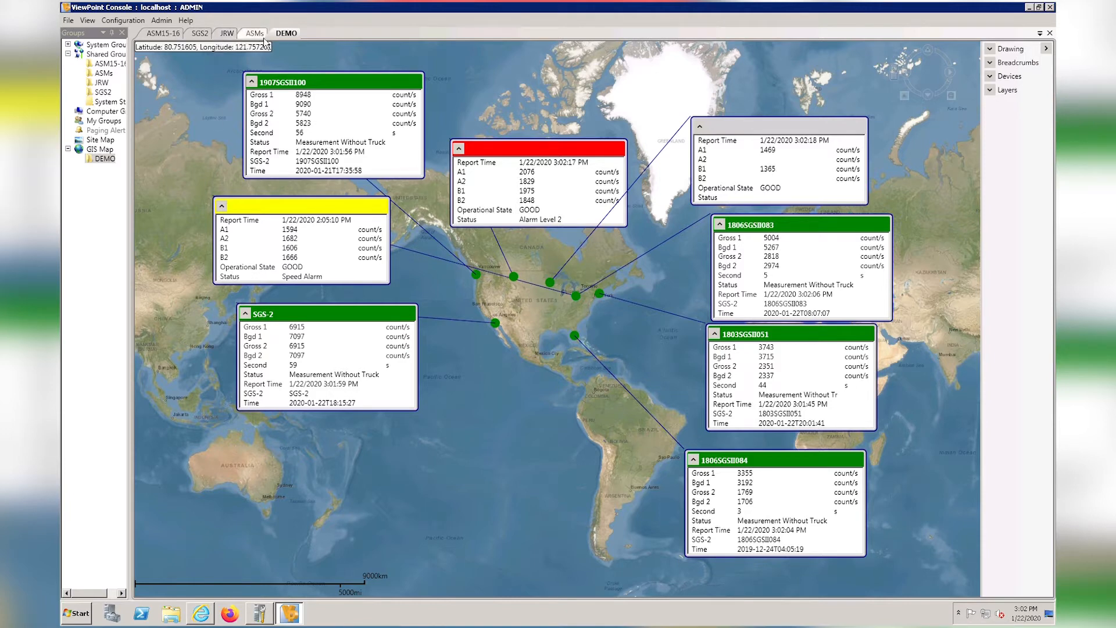
pyautogui.click(254, 33)
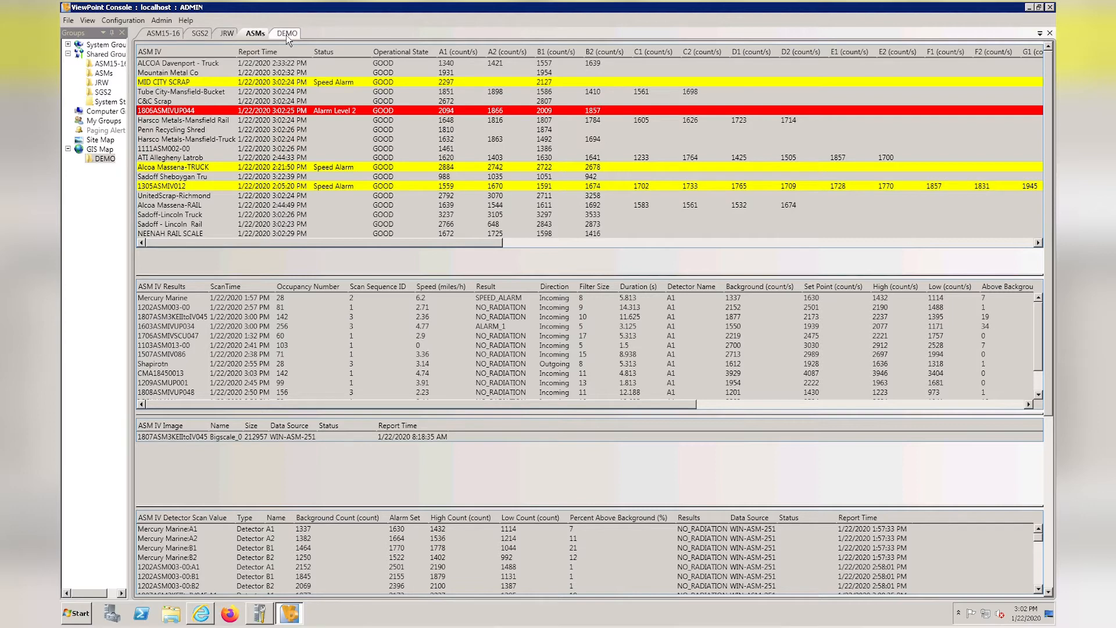
pyautogui.click(286, 32)
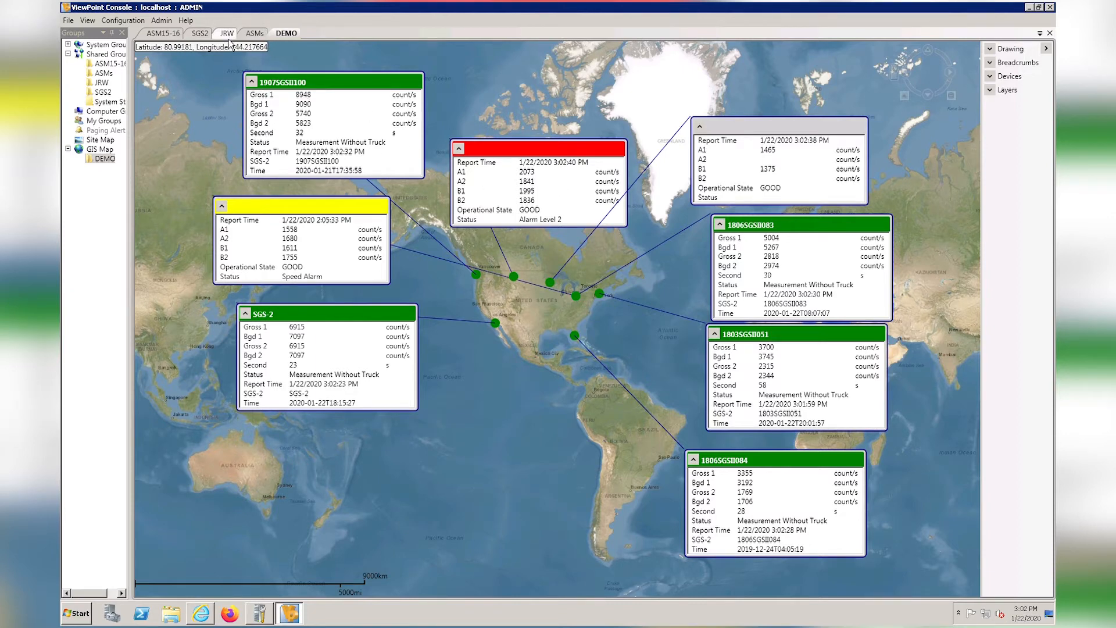
pyautogui.click(255, 33)
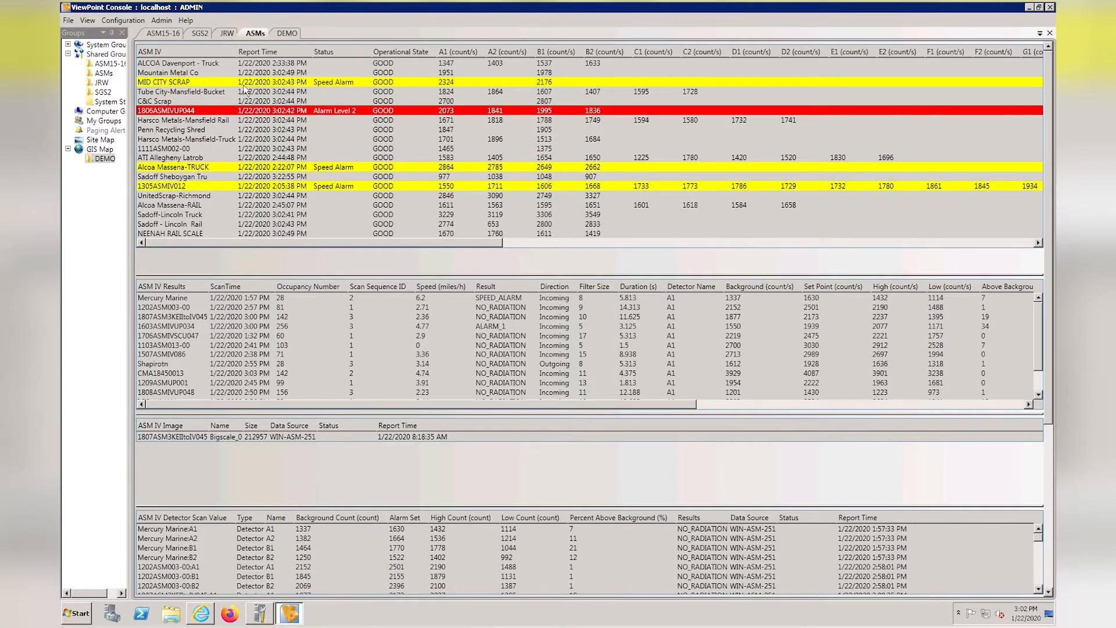
pyautogui.click(286, 33)
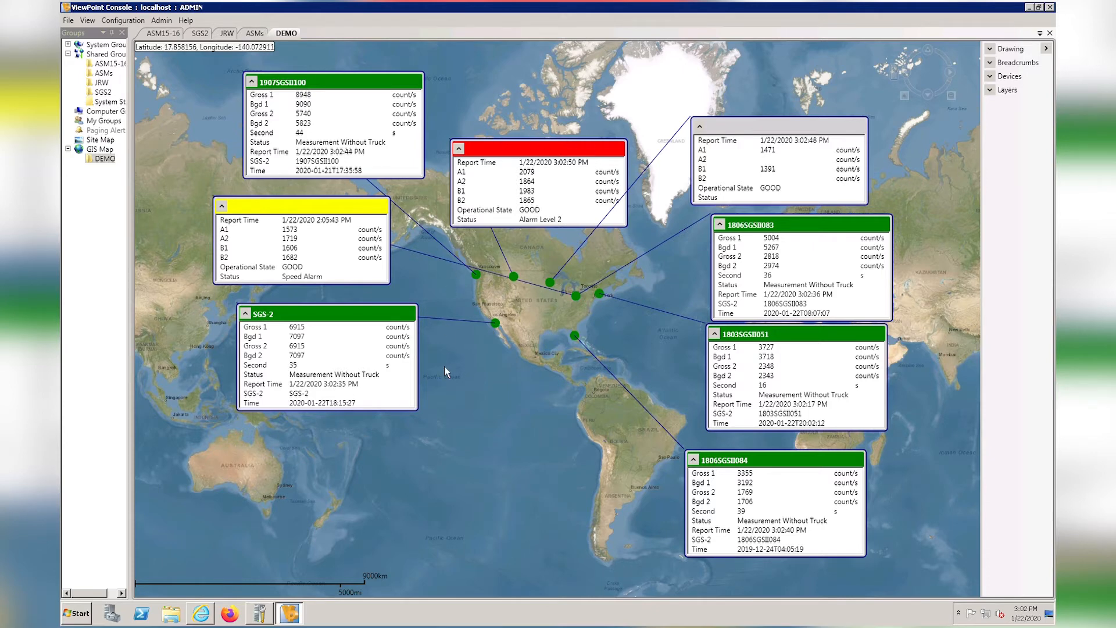
pyautogui.moveTo(461, 386)
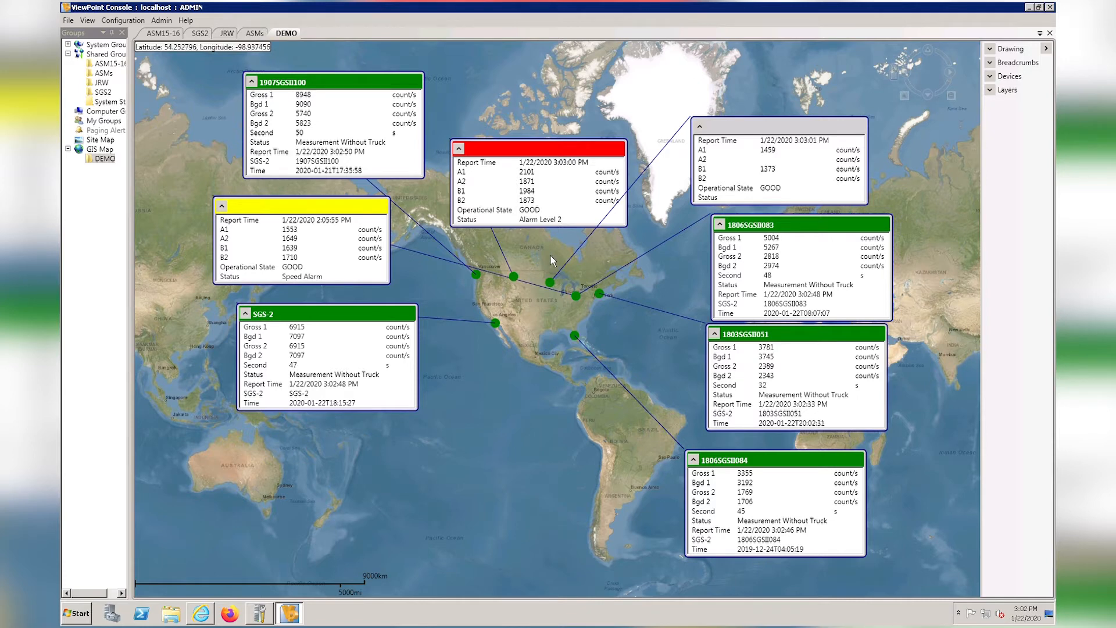
pyautogui.moveTo(545, 180)
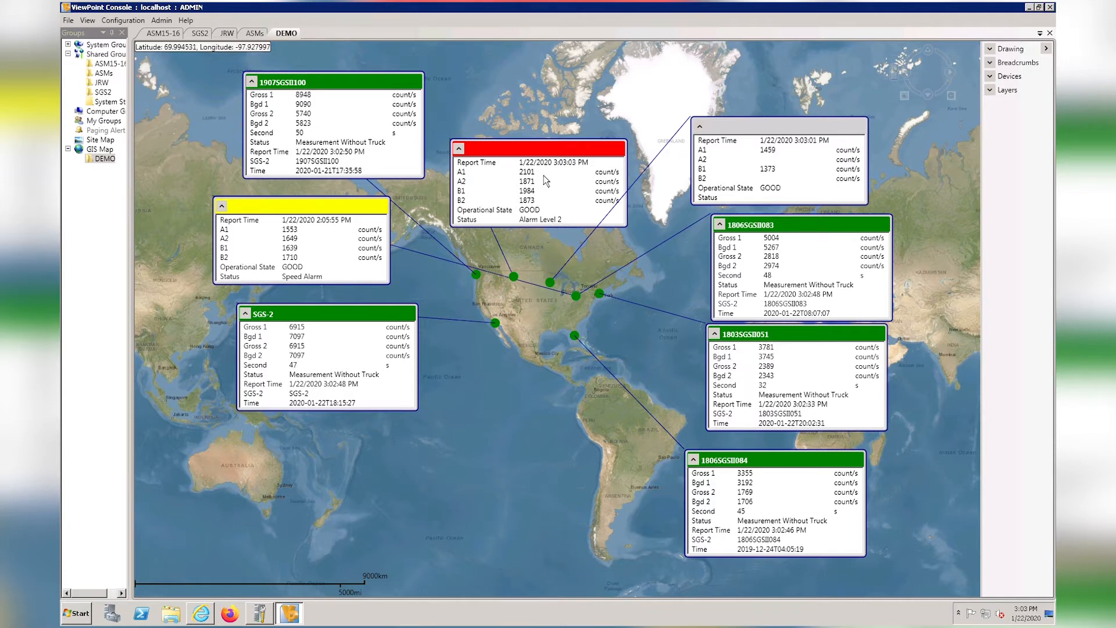
pyautogui.moveTo(545, 207)
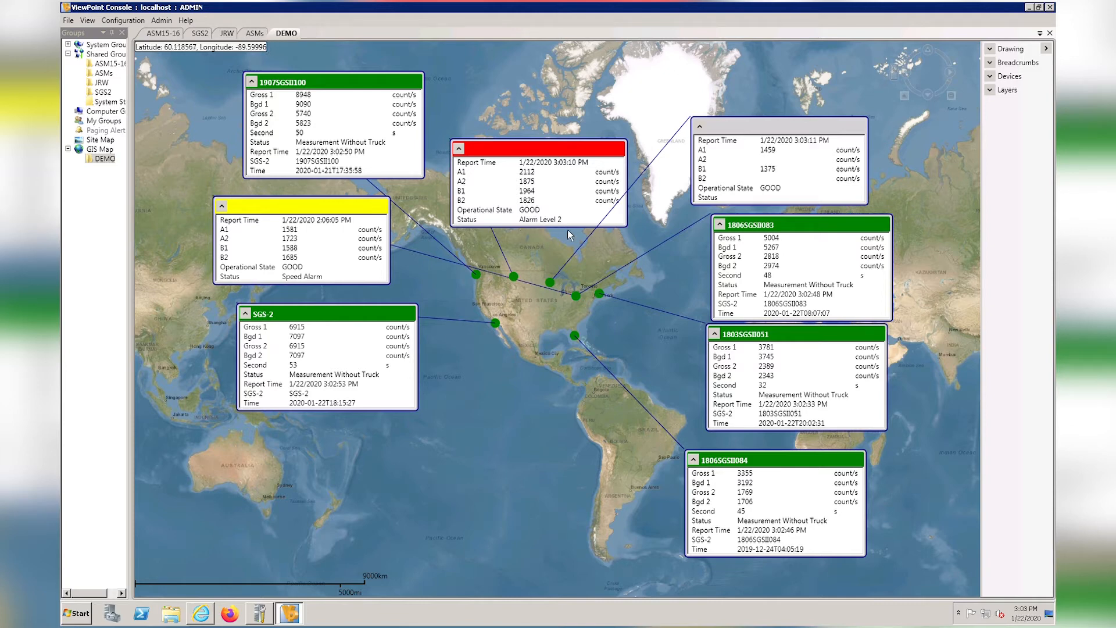
pyautogui.moveTo(501, 190)
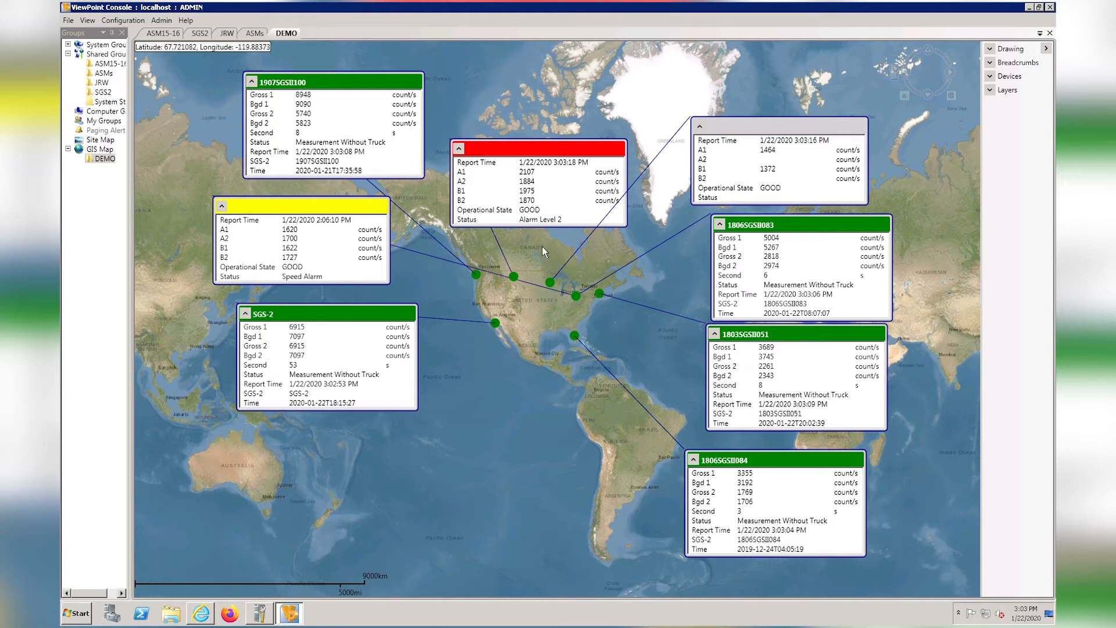
pyautogui.moveTo(539, 257)
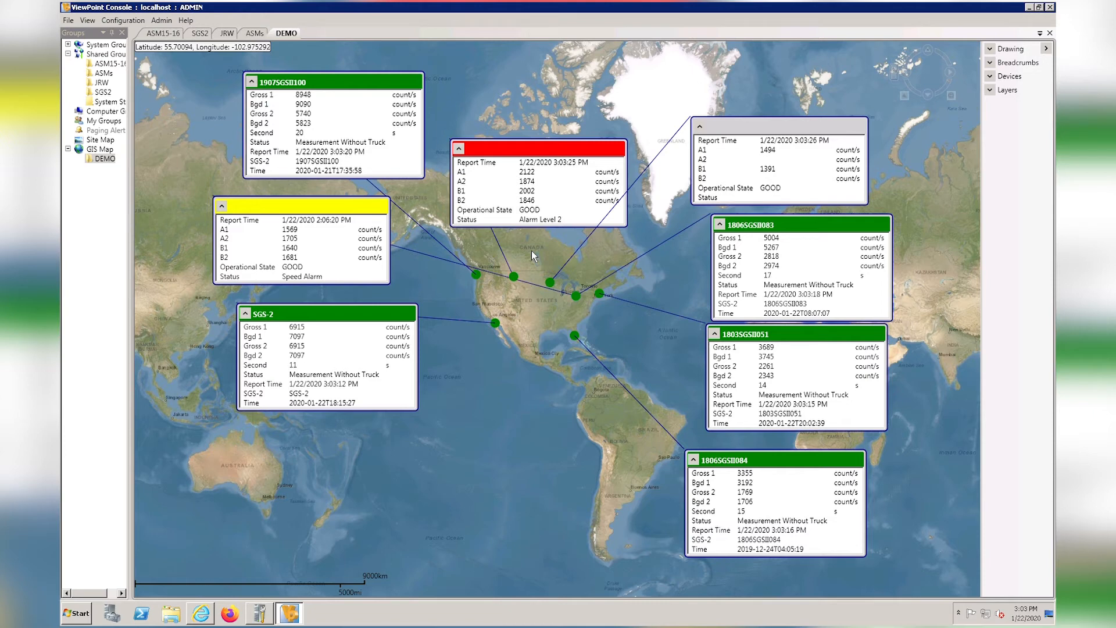
pyautogui.moveTo(524, 404)
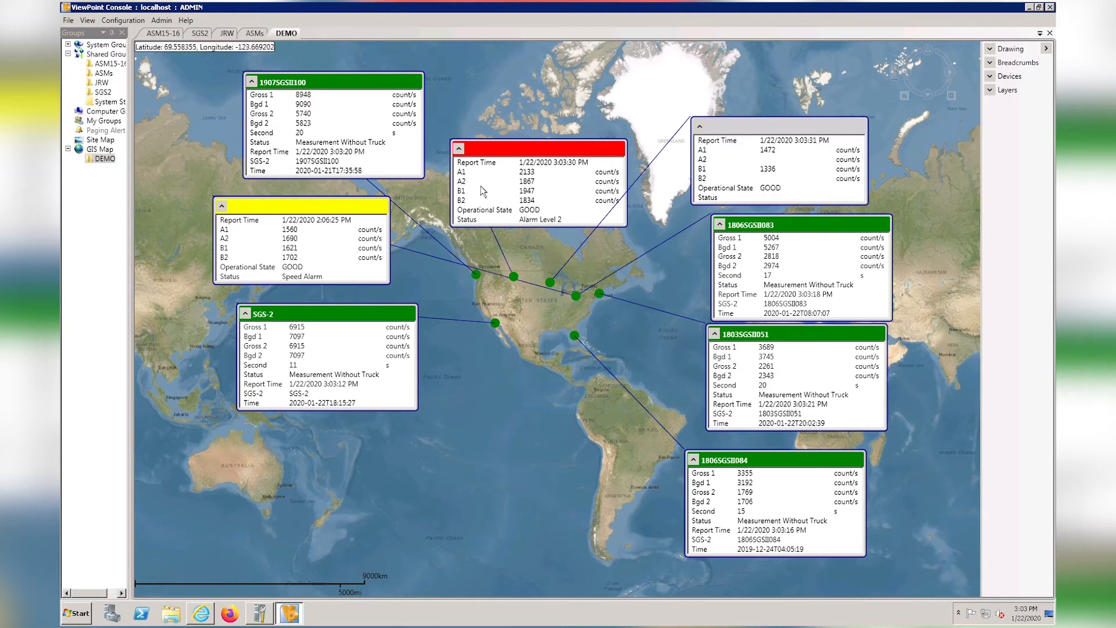
pyautogui.moveTo(431, 439)
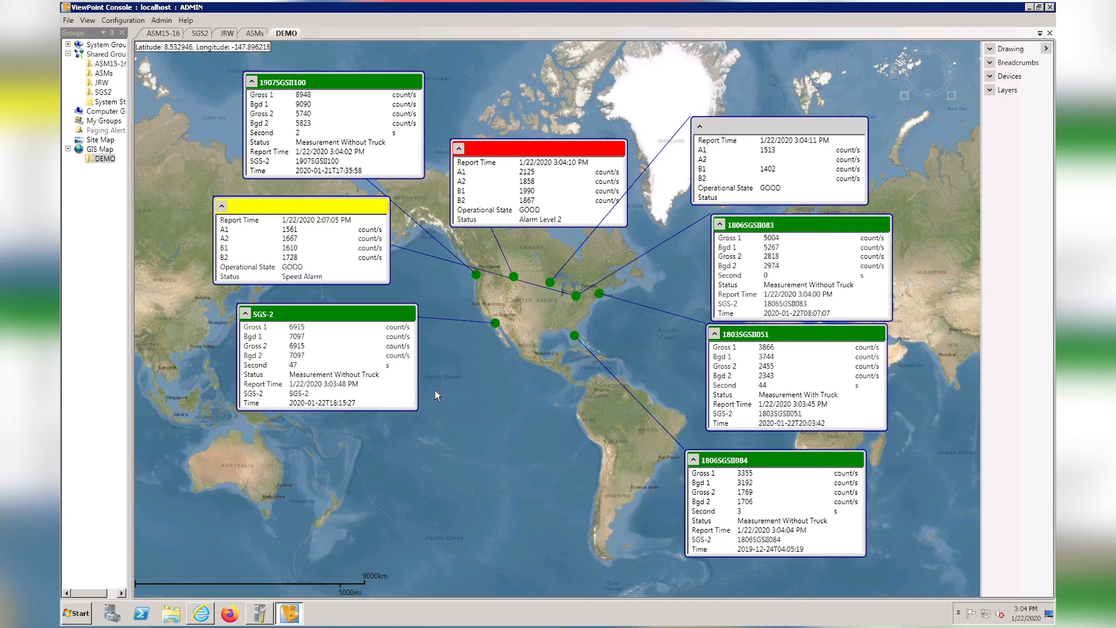
pyautogui.moveTo(484, 396)
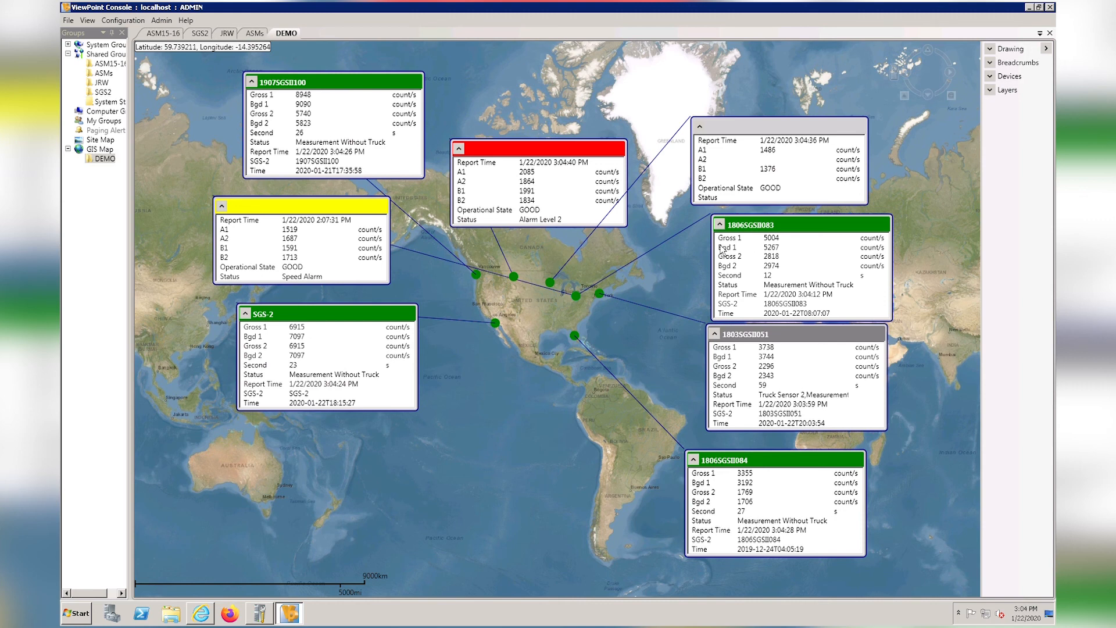
pyautogui.moveTo(475, 355)
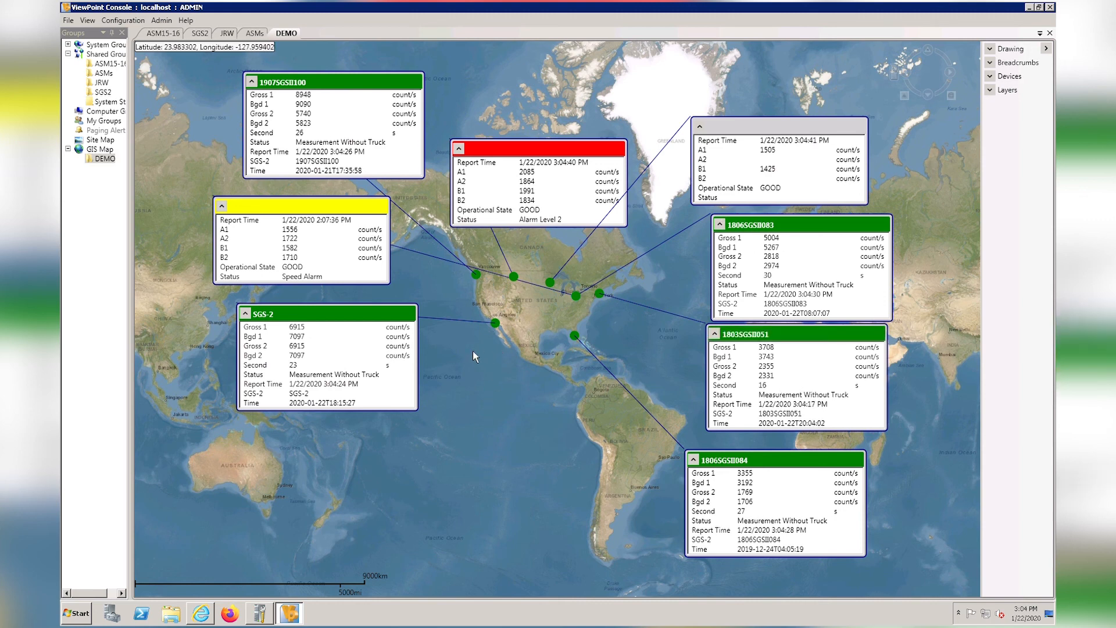
pyautogui.moveTo(549, 386)
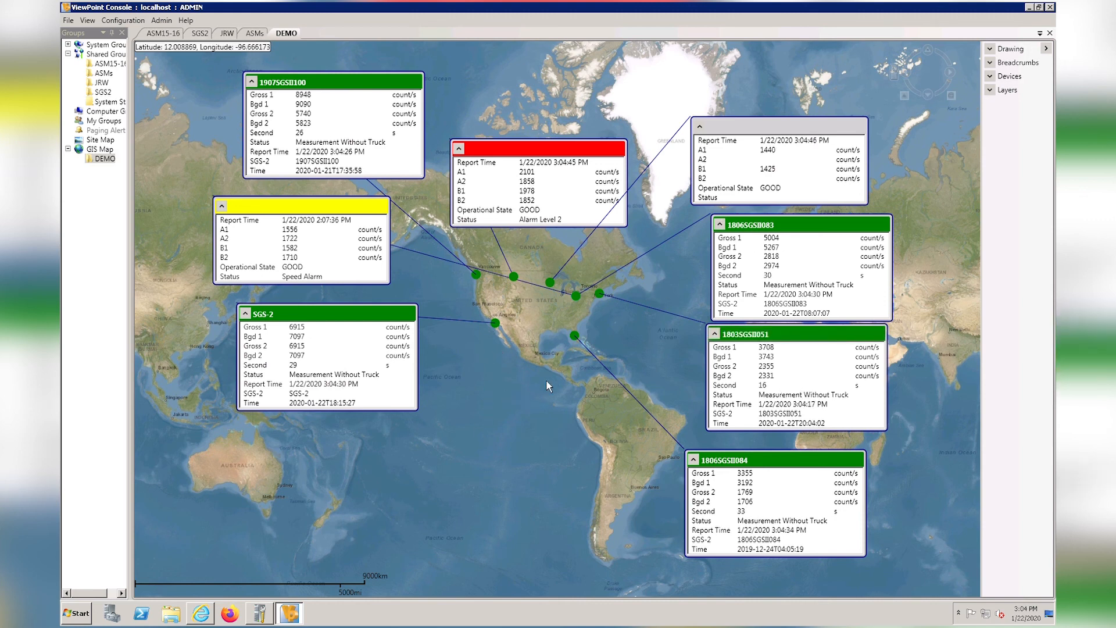